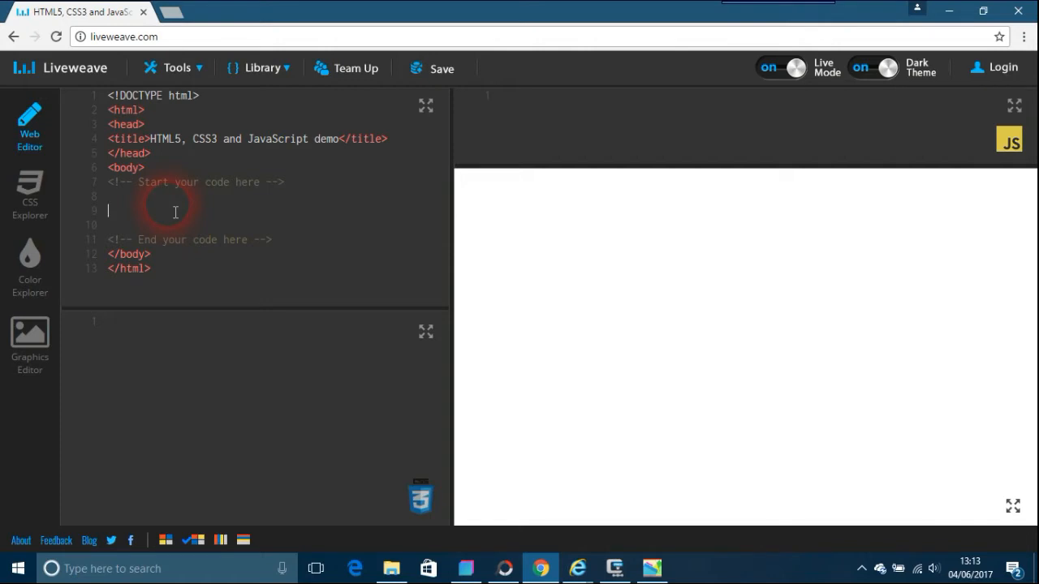
mouse_move(96, 276)
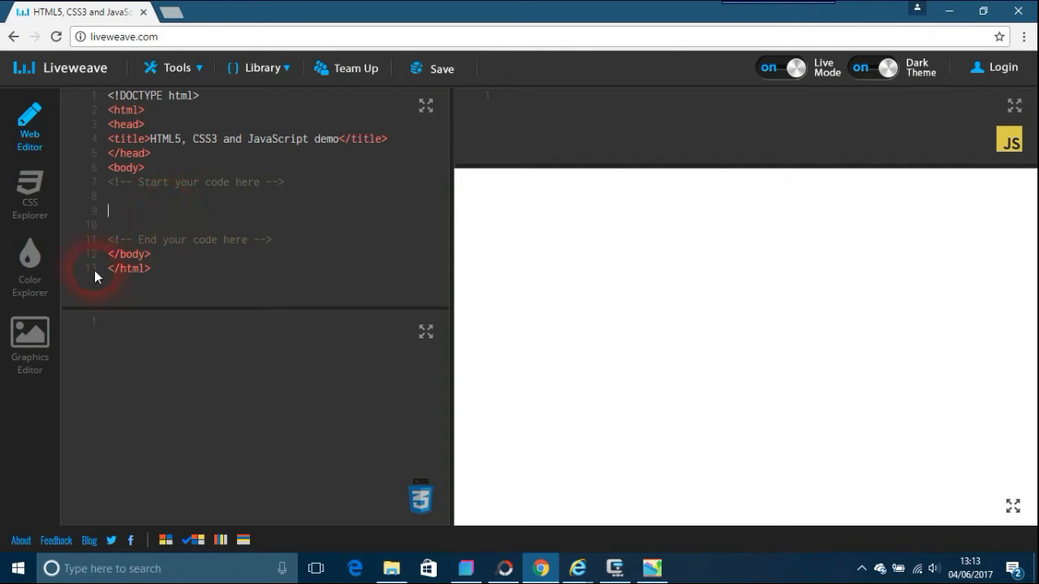
Look briefly at the Graphics Editor, close it, and switch to the CSS Explorer playground.
left_click(30, 341)
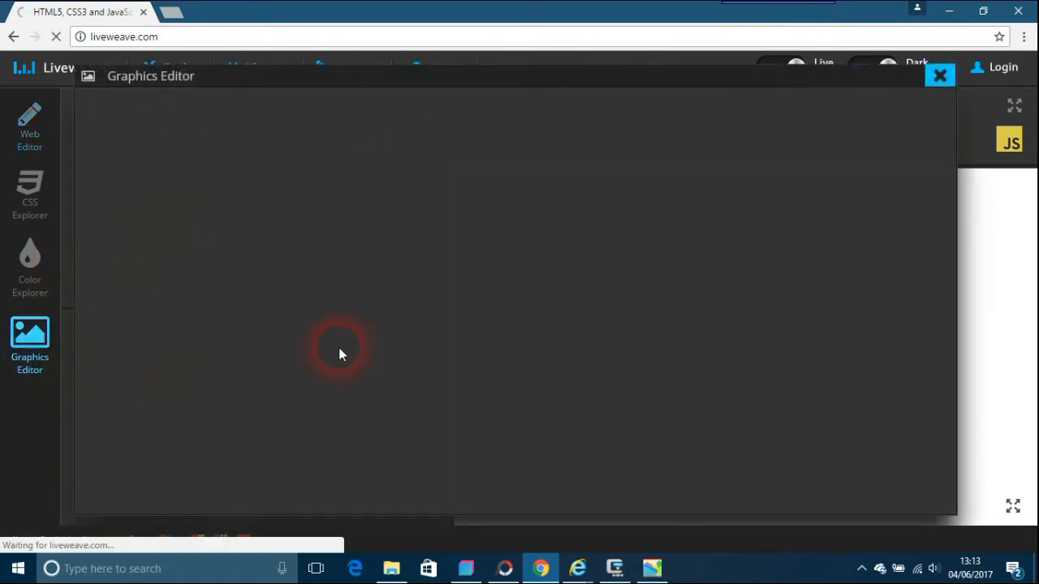
mouse_move(937, 77)
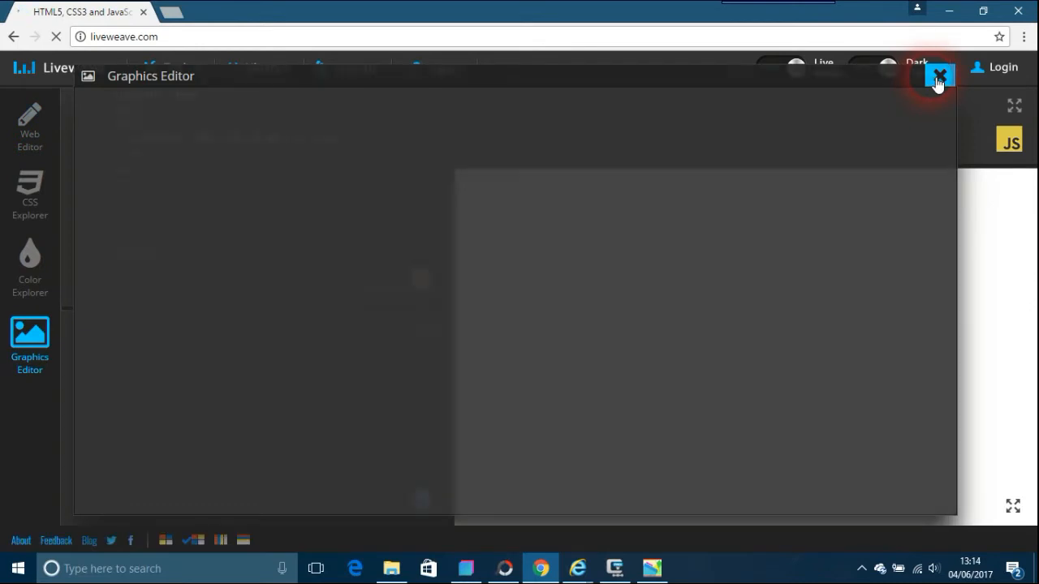
left_click(936, 73)
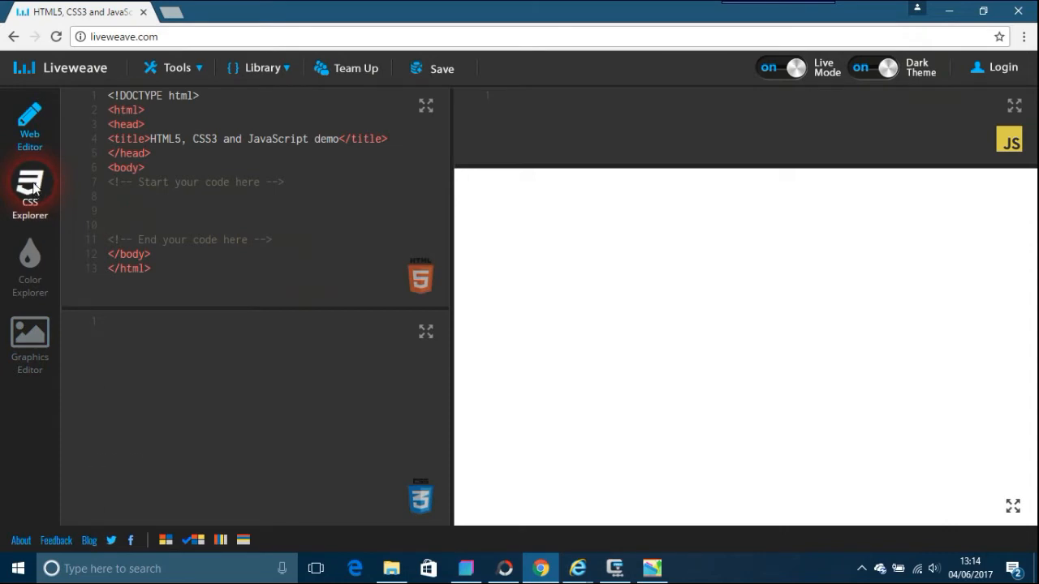
left_click(30, 185)
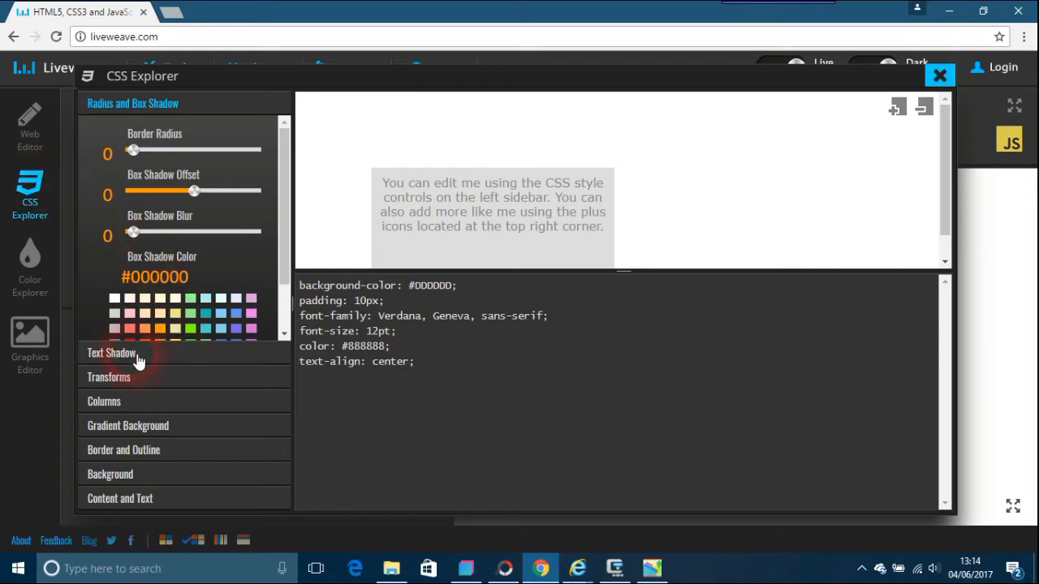
Expand the Transforms and Columns panels to review their style settings.
left_click(111, 353)
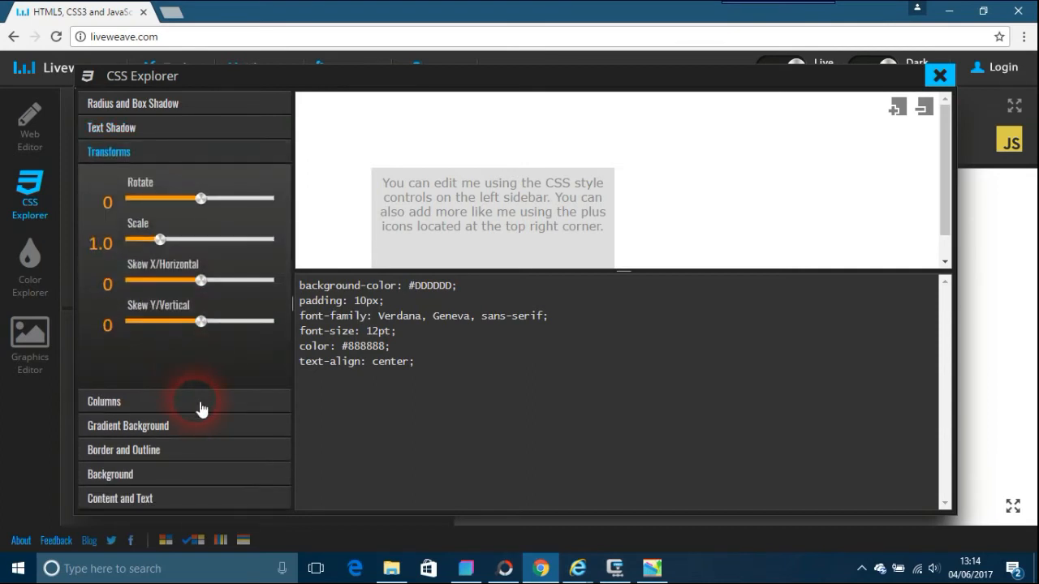
left_click(103, 401)
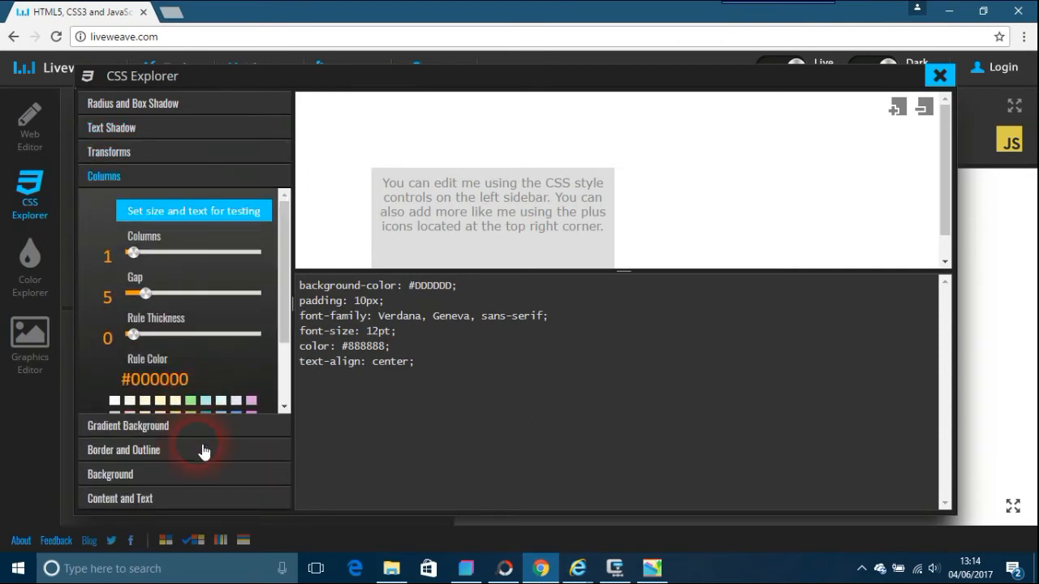
mouse_move(208, 515)
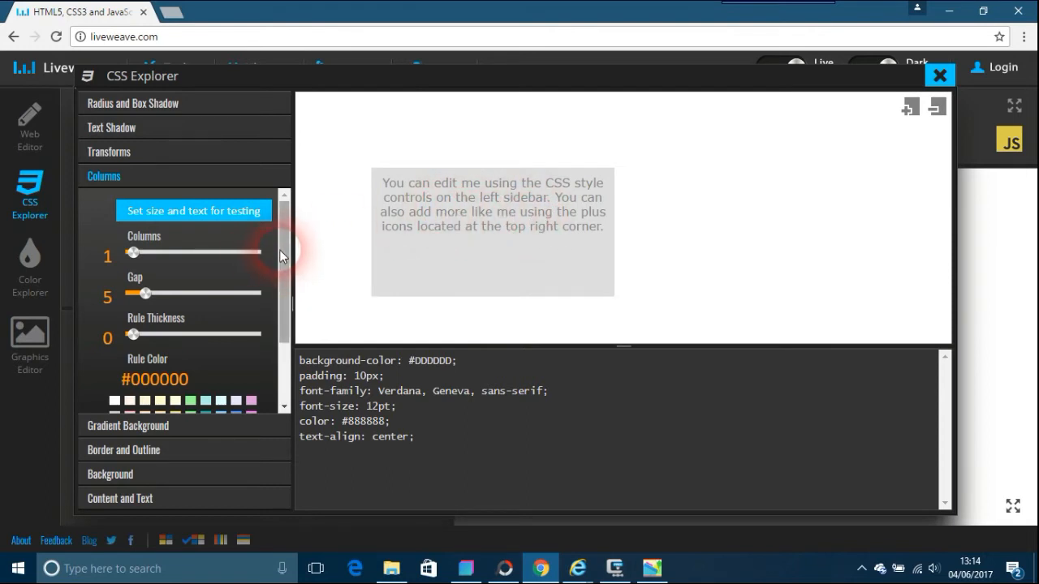
scroll("down", 3)
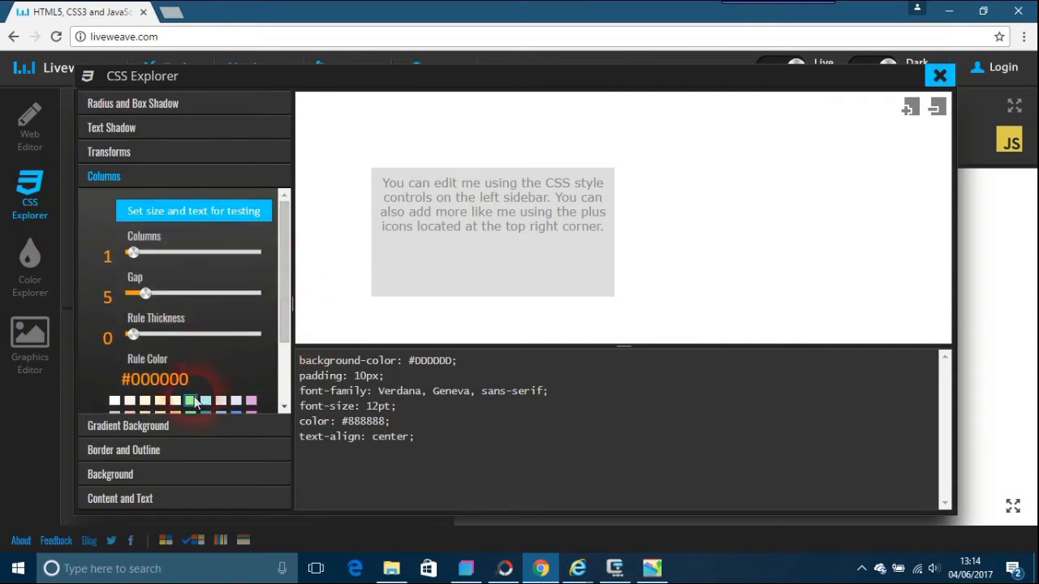
mouse_move(164, 430)
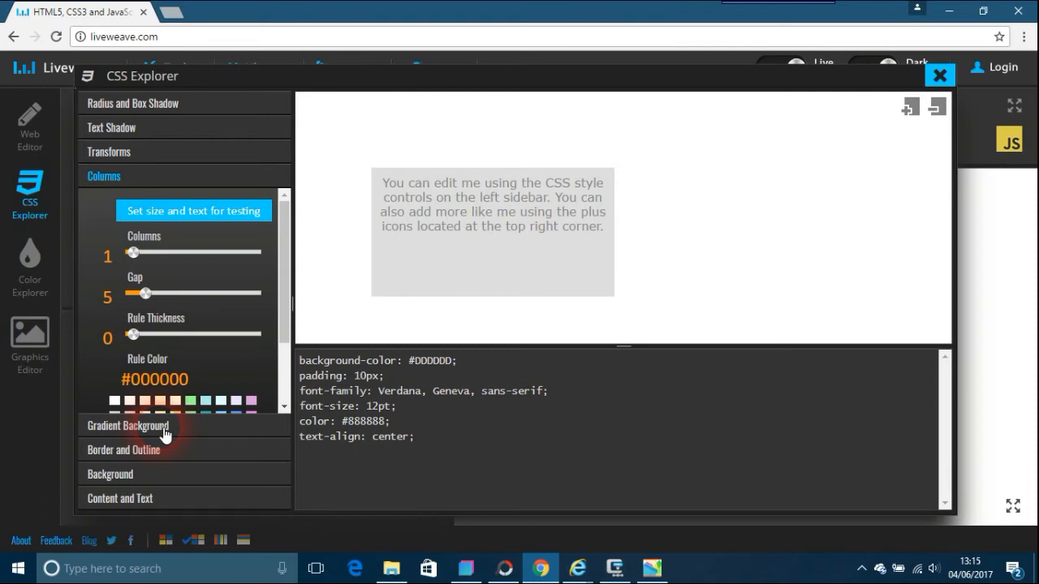
In Gradient Background, set the gradient start colour to orange #FF4500.
left_click(127, 425)
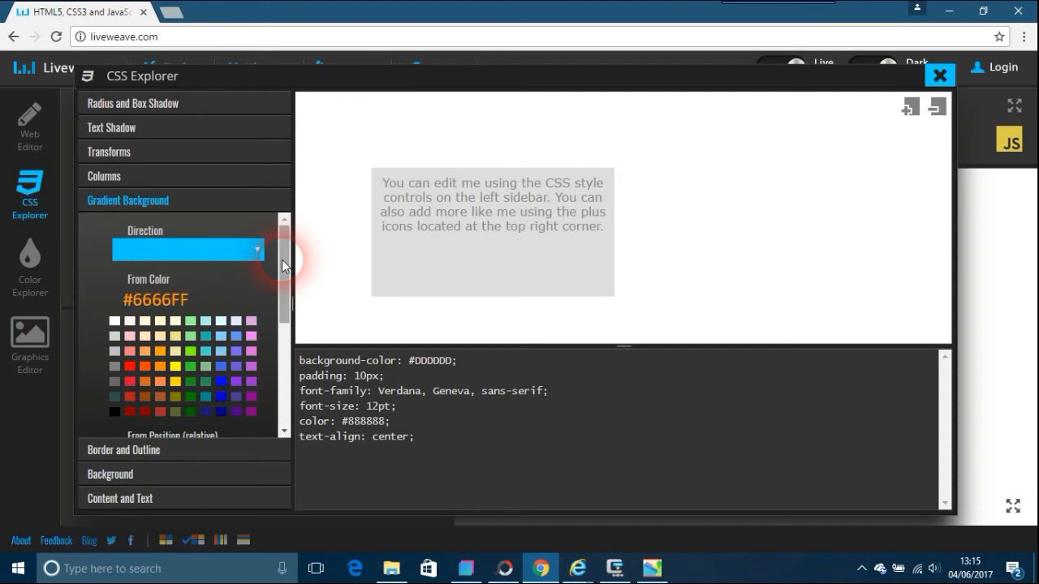
scroll("down", 3)
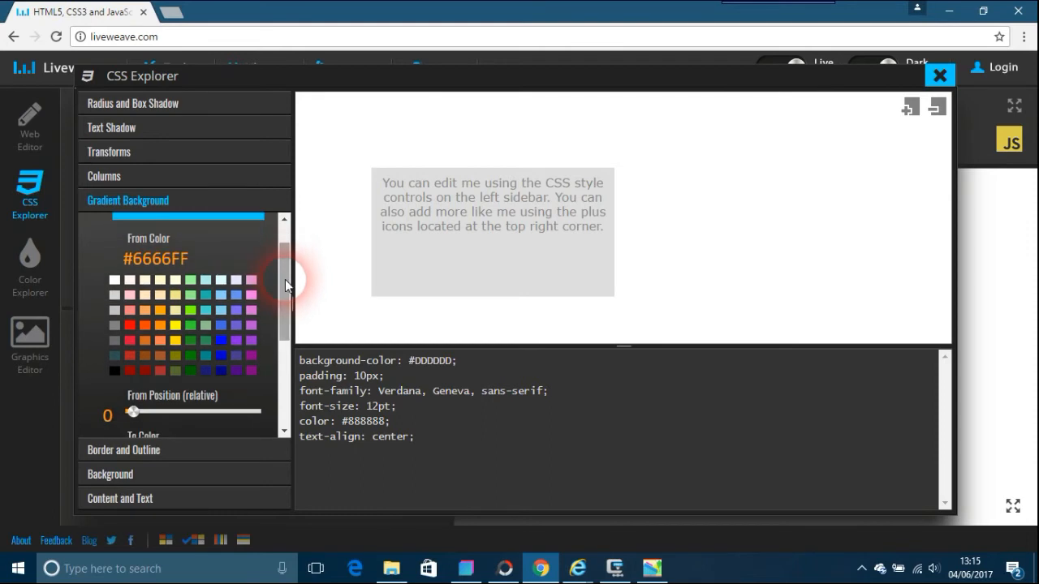
left_click(144, 326)
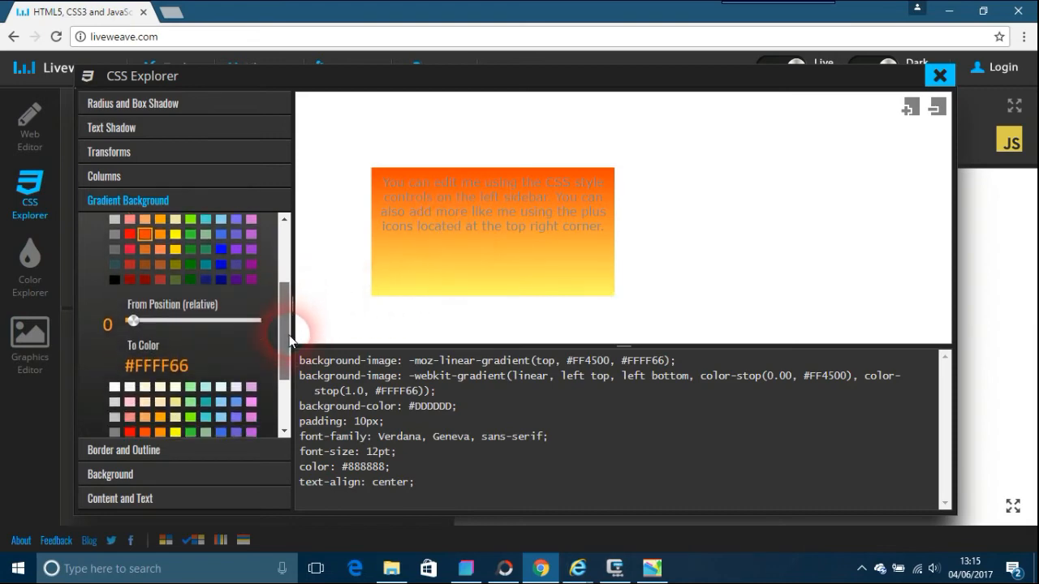
Try blue, dark green and light coral end colours, settling on dark slate grey #2F4F4F.
scroll("down", 3)
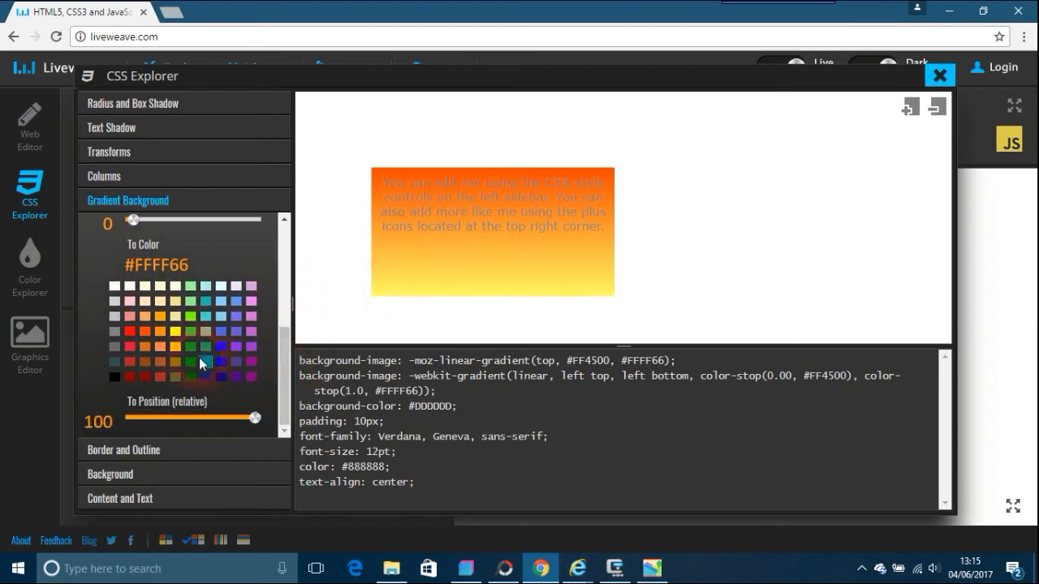
left_click(220, 347)
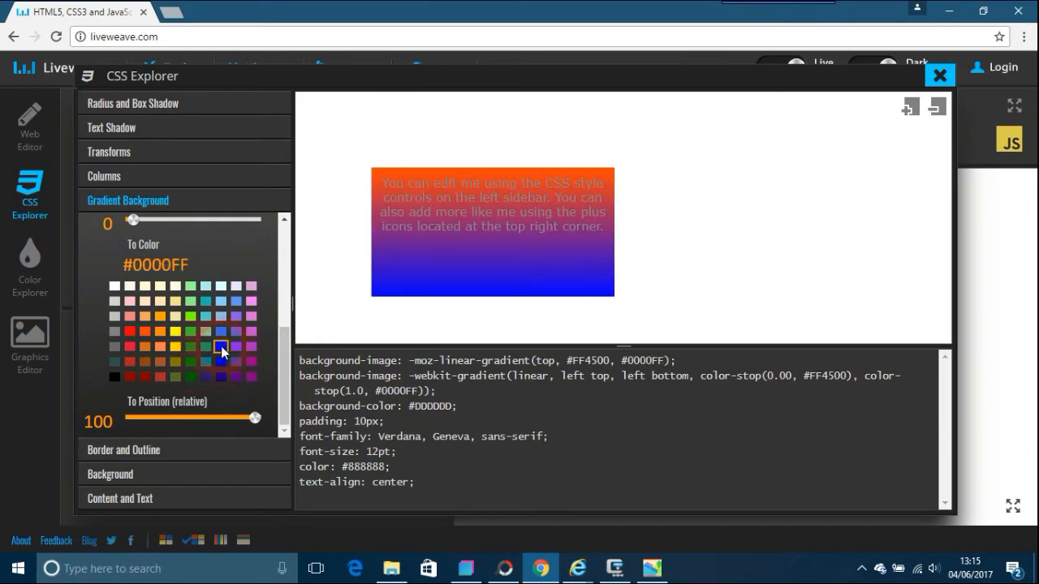
left_click(190, 378)
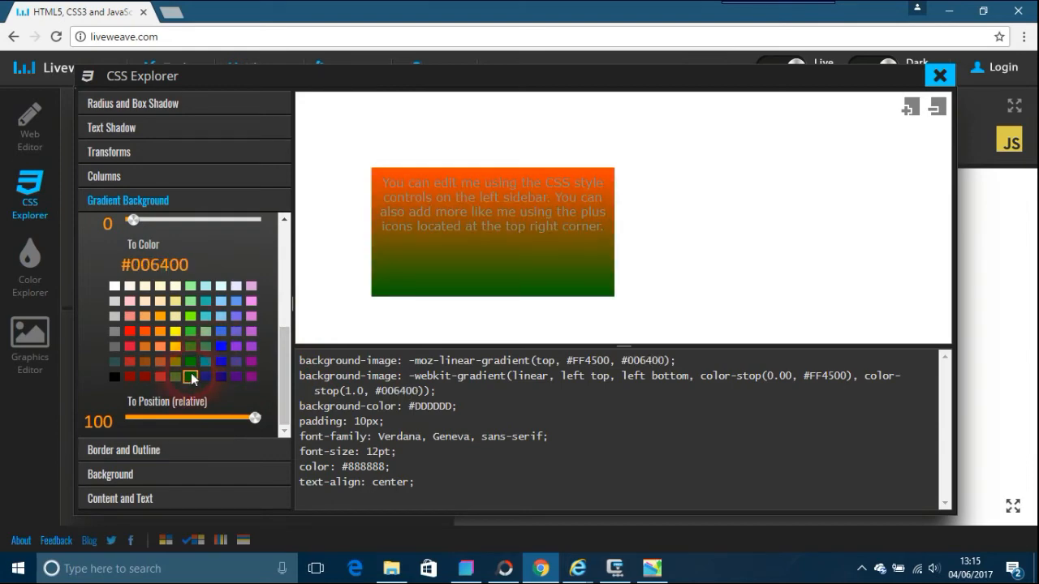
left_click(129, 316)
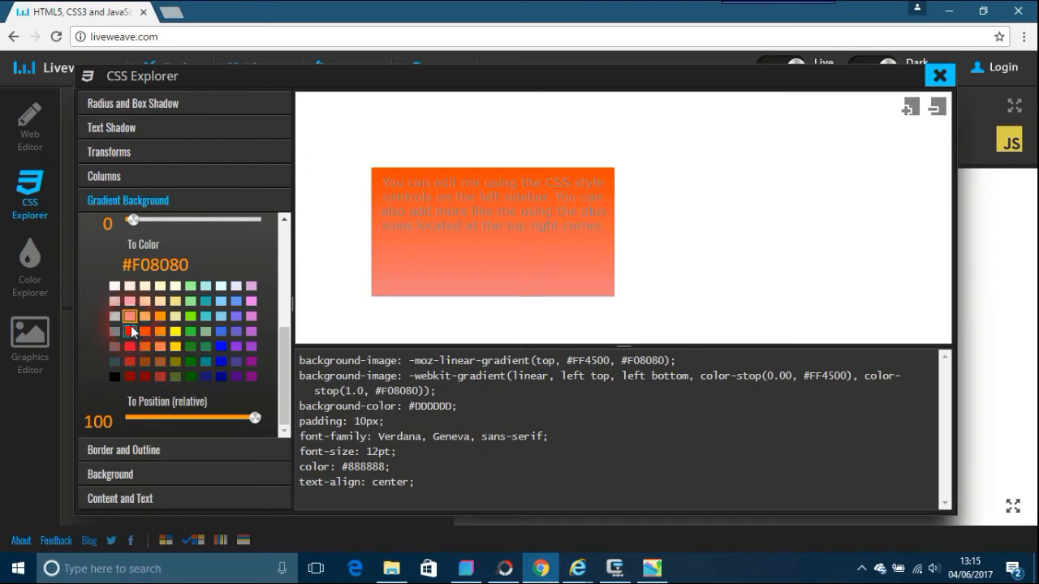
left_click(114, 363)
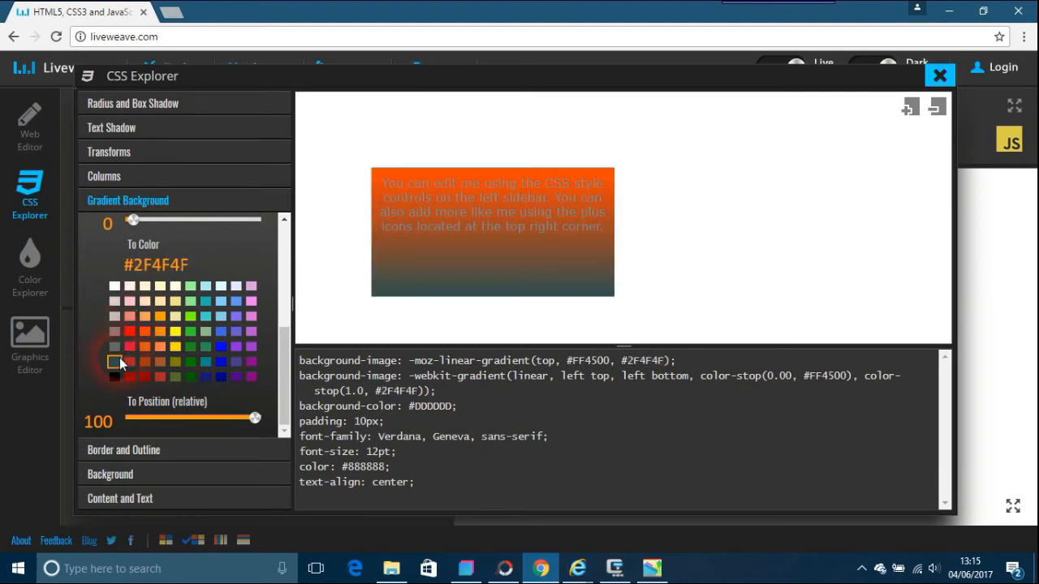
Change the end colour to violet #EE82EE and move its stop through 70%, 28%, 84% to about 89%.
left_click(250, 304)
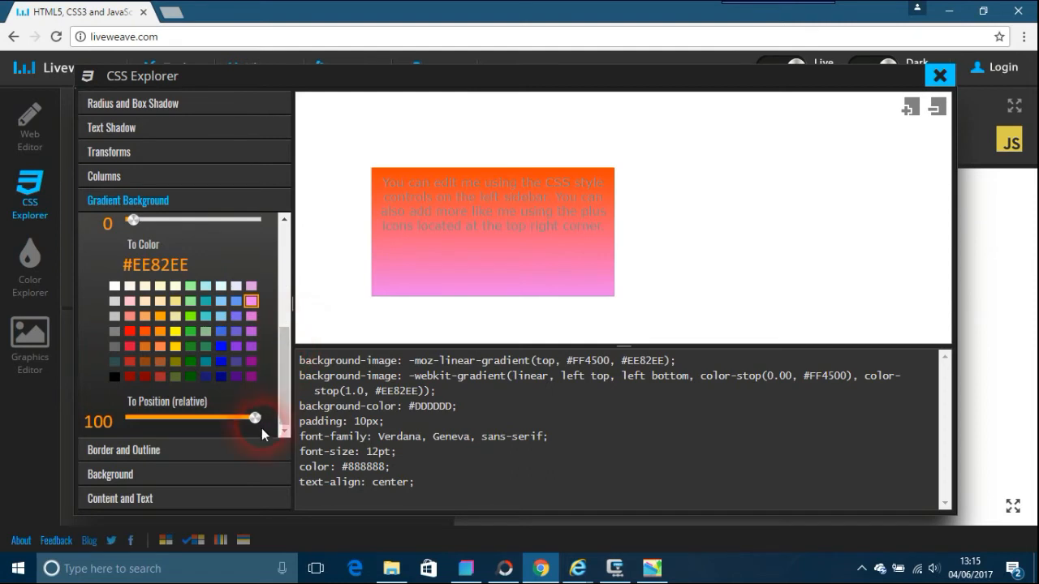
left_click_drag(255, 417, 217, 417)
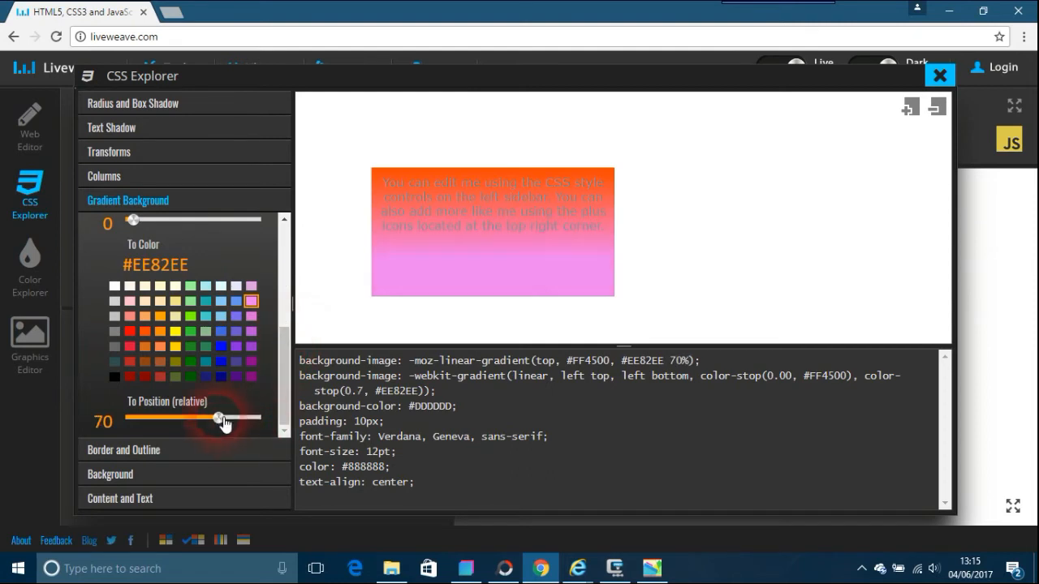
left_click_drag(217, 418, 166, 418)
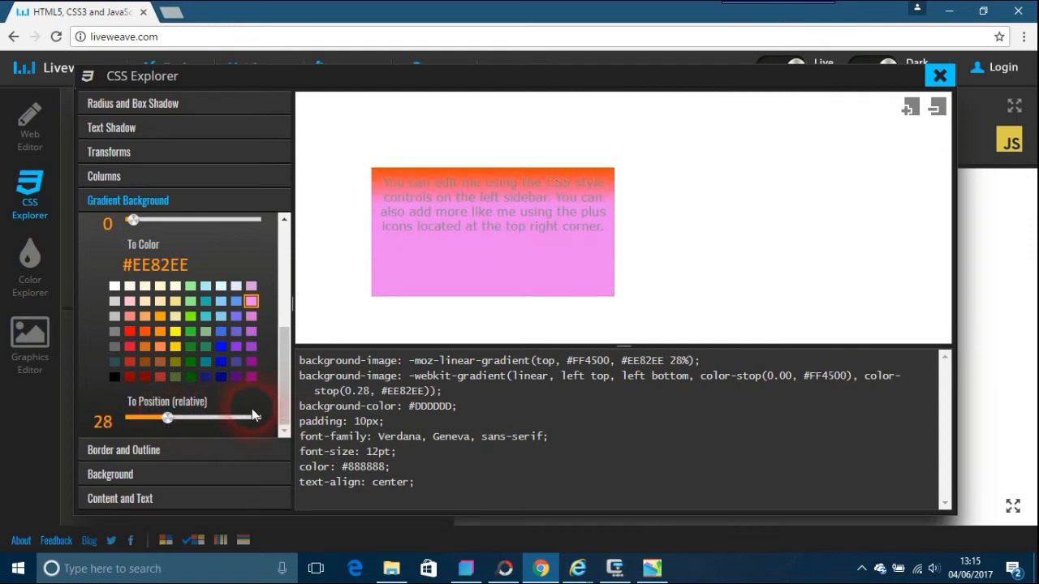
left_click_drag(167, 417, 235, 417)
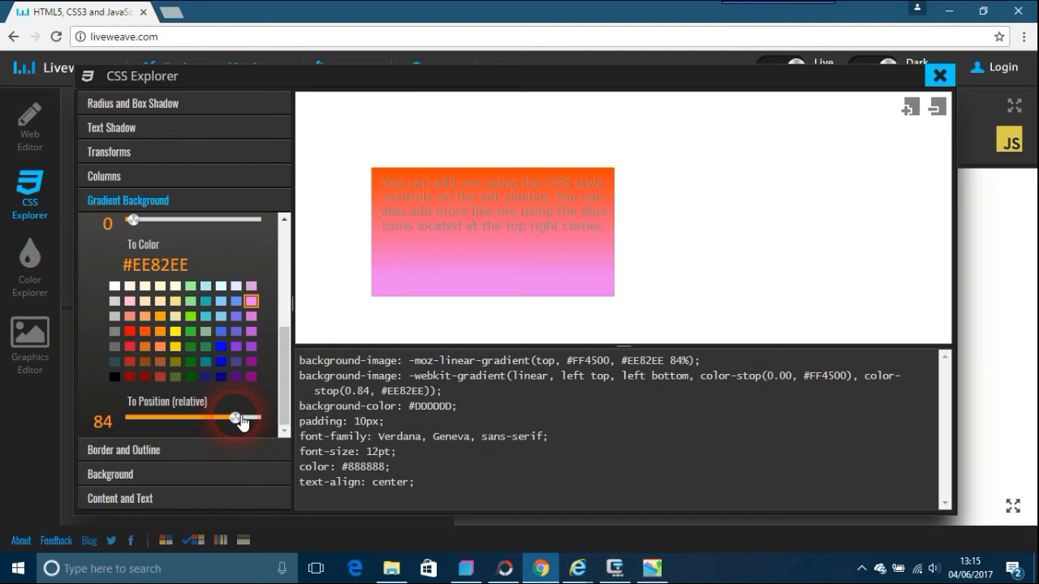
mouse_move(235, 417)
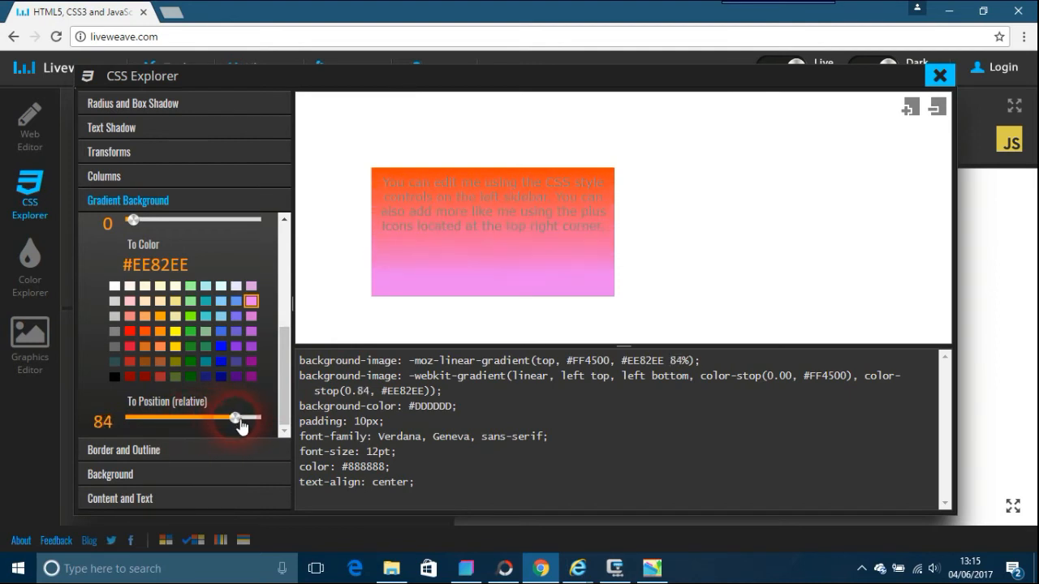
left_click_drag(236, 417, 229, 417)
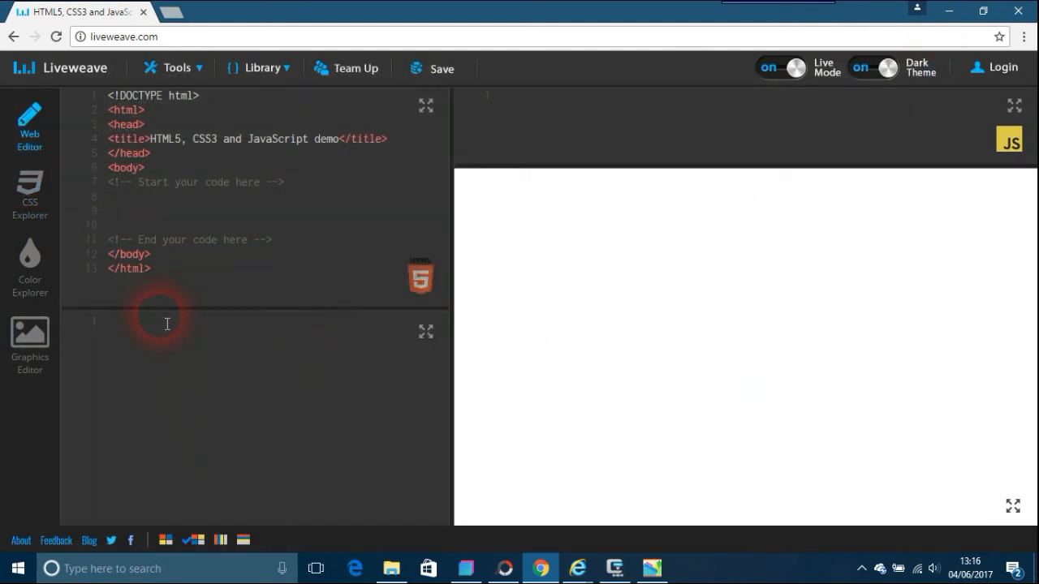
Add a body { rule with the gradient CSS, then bring up Bootstrap Studio.
type("body")
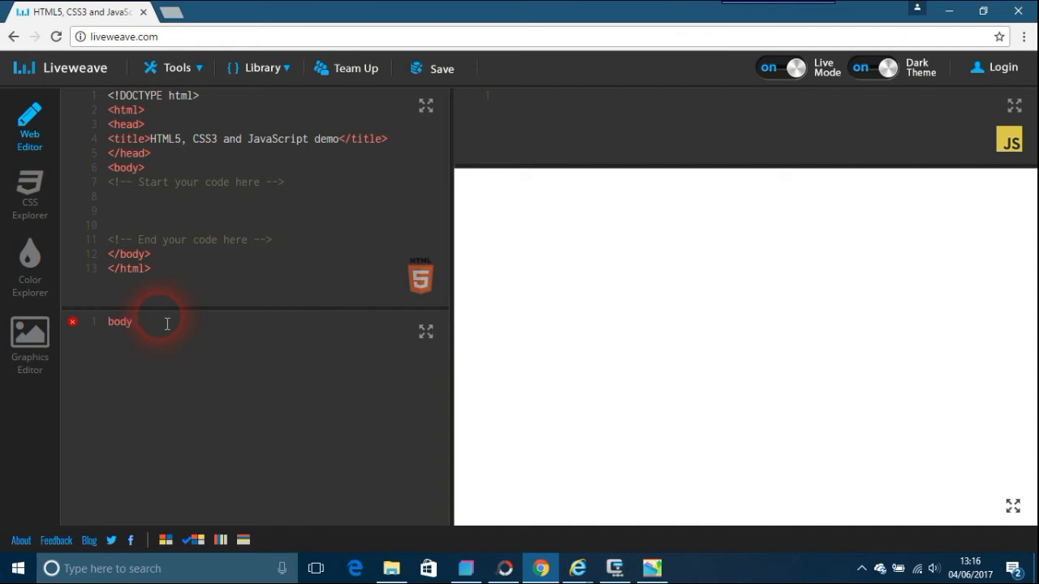
type("{")
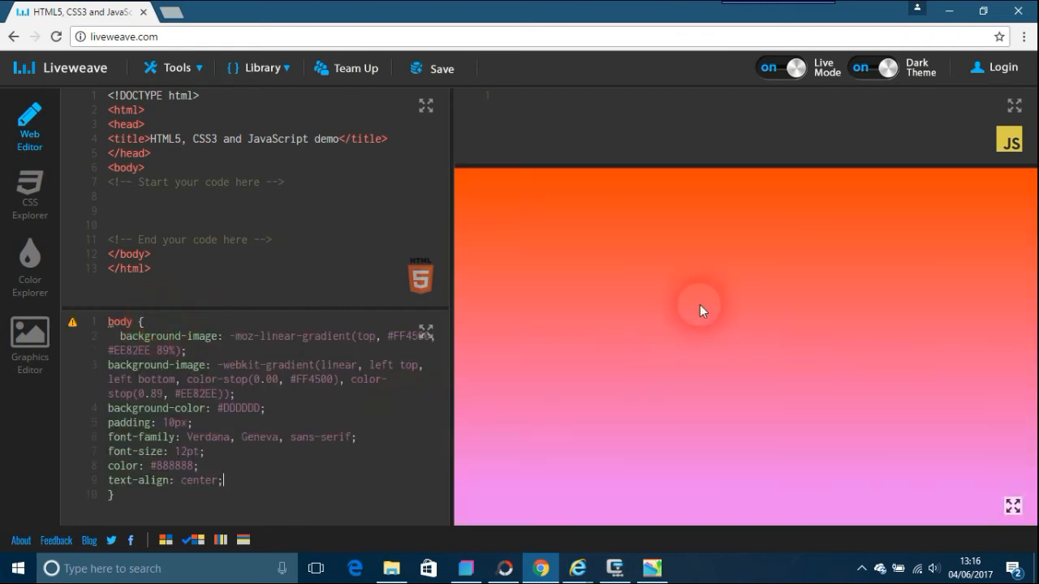
mouse_move(687, 363)
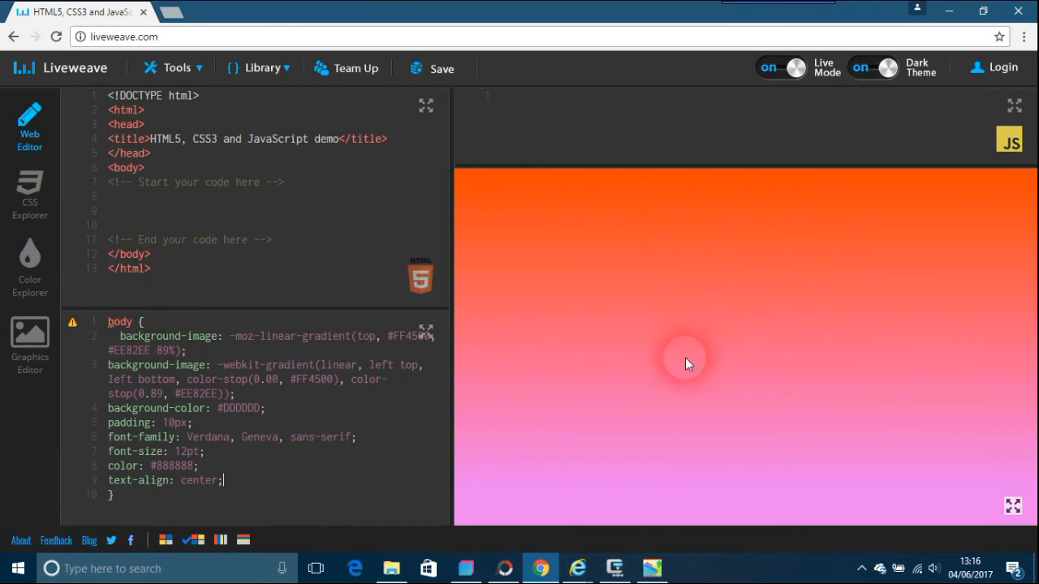
left_click(468, 568)
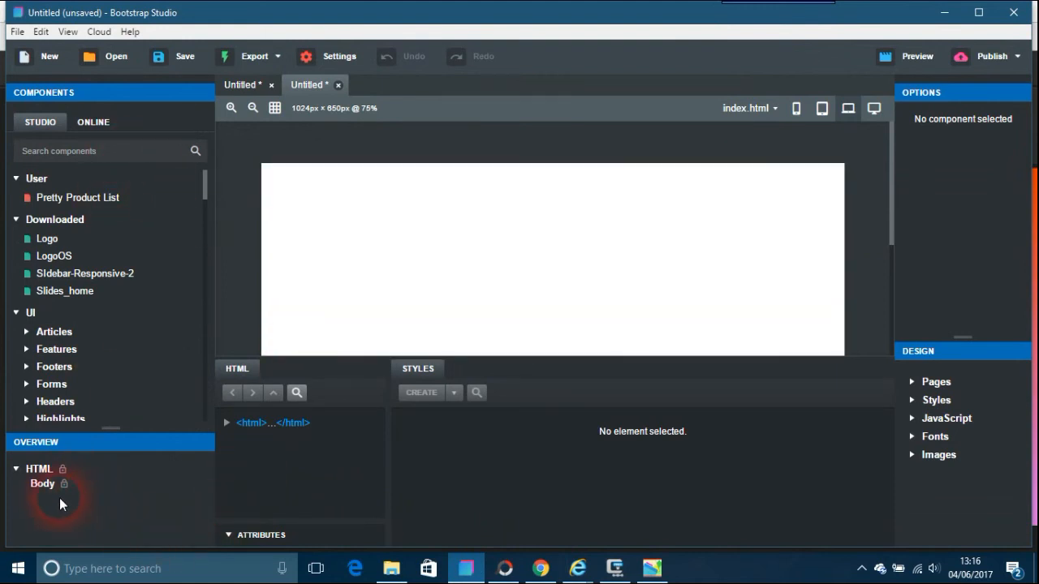
Select Body in the Overview panel so the gradient CSS can be pasted into its style rule.
left_click(42, 483)
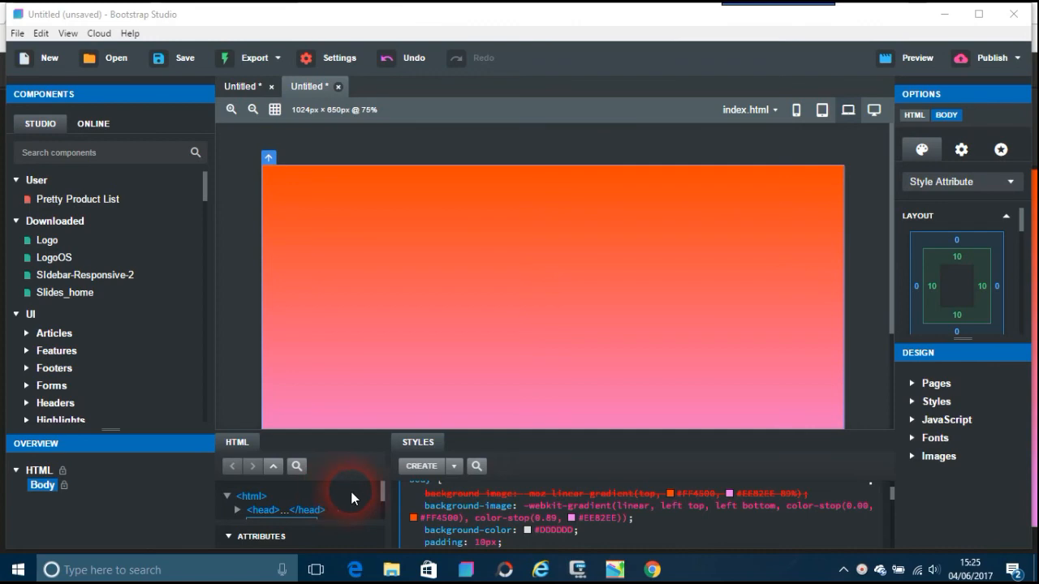
mouse_move(546, 567)
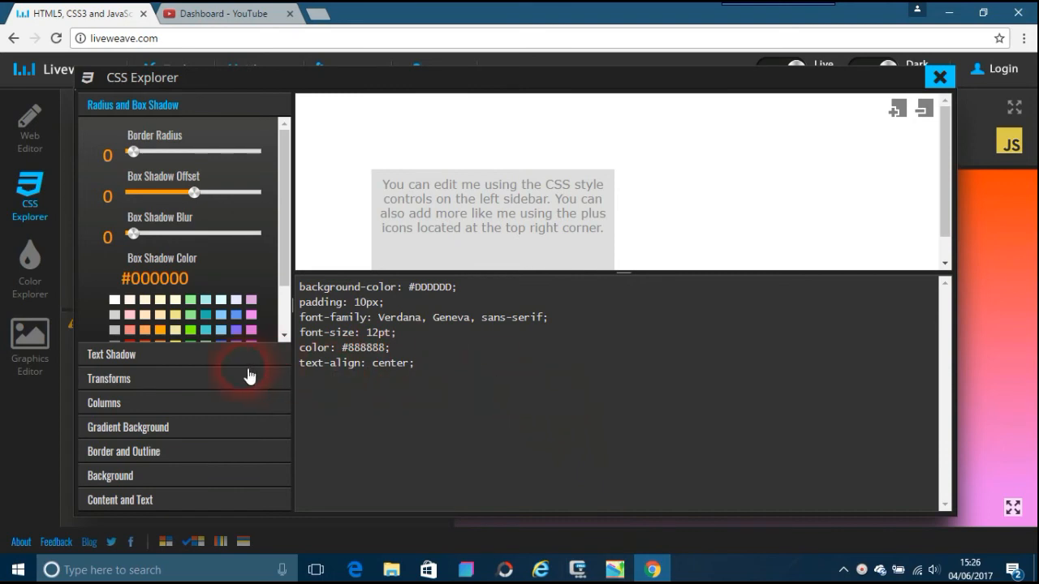
Rotate the sample box 3 degrees and skew it horizontally by -23 degrees.
left_click(108, 378)
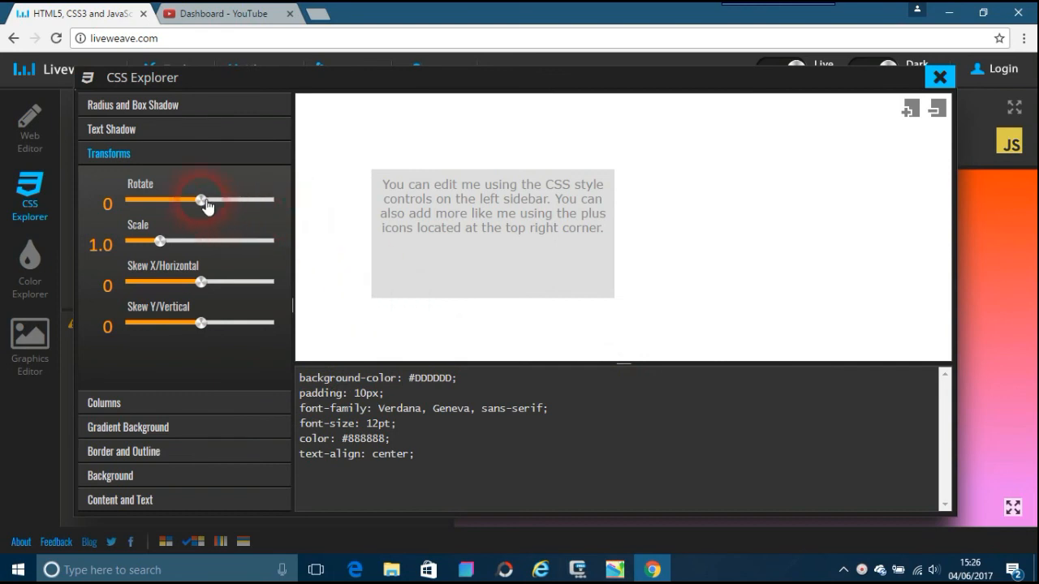
left_click_drag(201, 200, 206, 200)
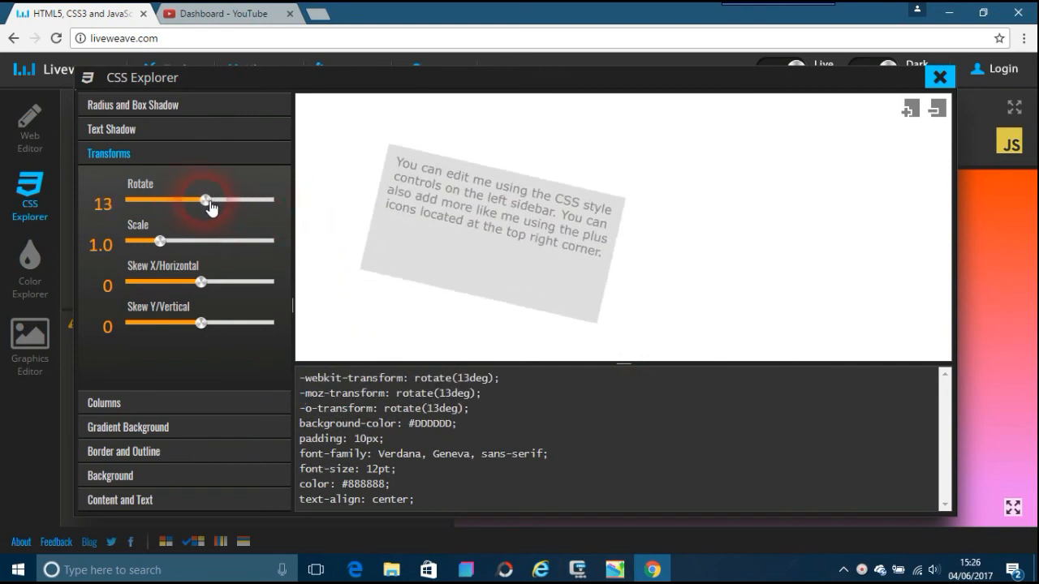
left_click_drag(209, 200, 201, 199)
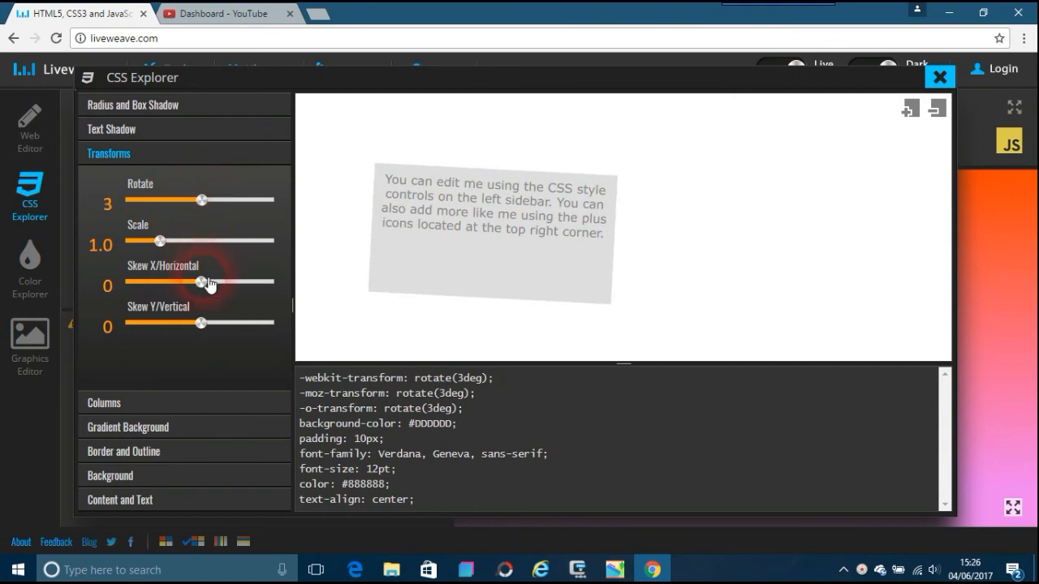
left_click_drag(201, 282, 180, 282)
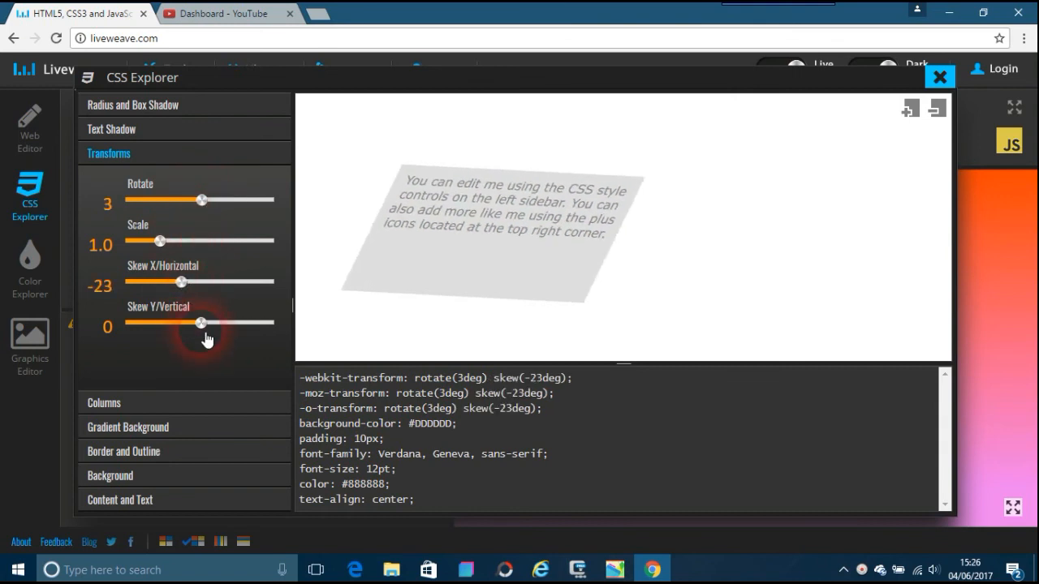
Skew the box vertically to -25 degrees, then return to the Bootstrap Studio project.
left_click_drag(200, 323, 213, 323)
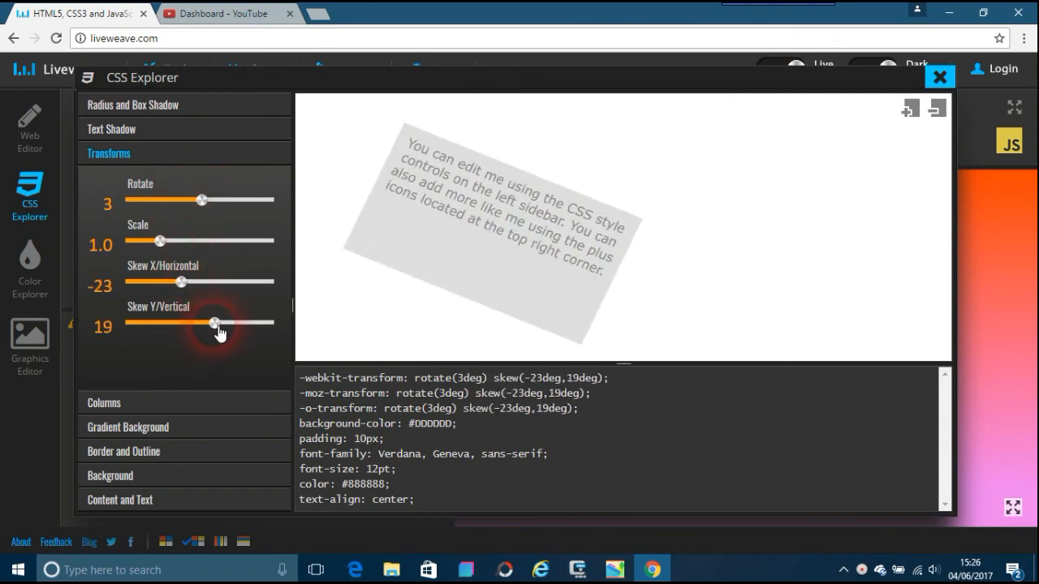
left_click_drag(214, 323, 180, 323)
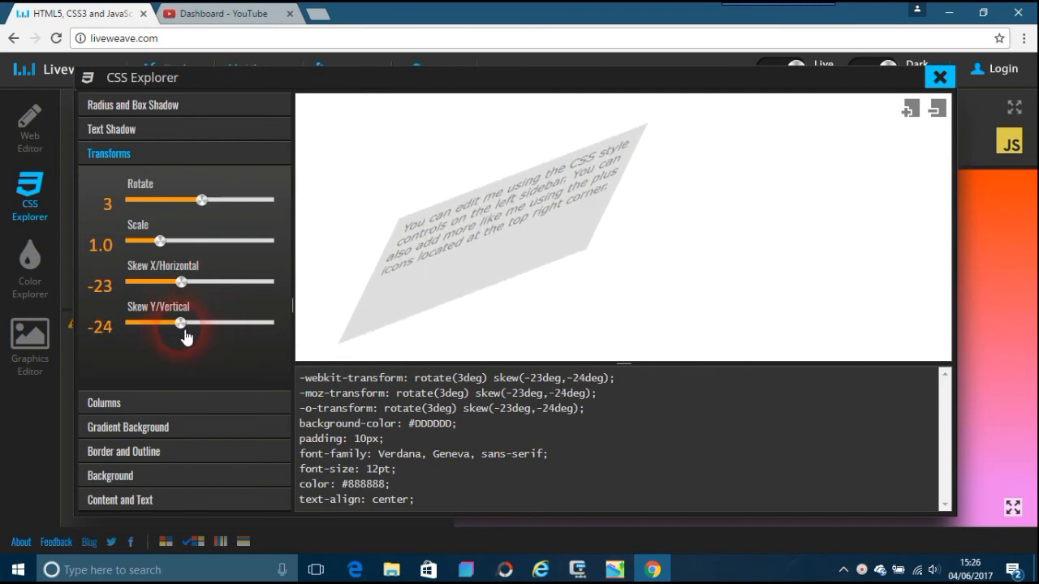
left_click_drag(180, 322, 177, 323)
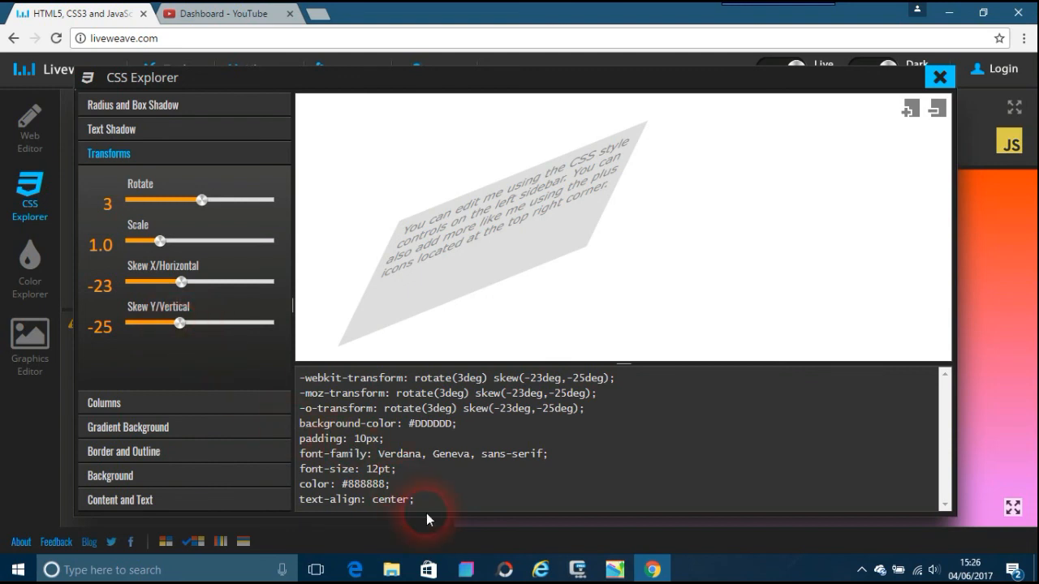
left_click(463, 568)
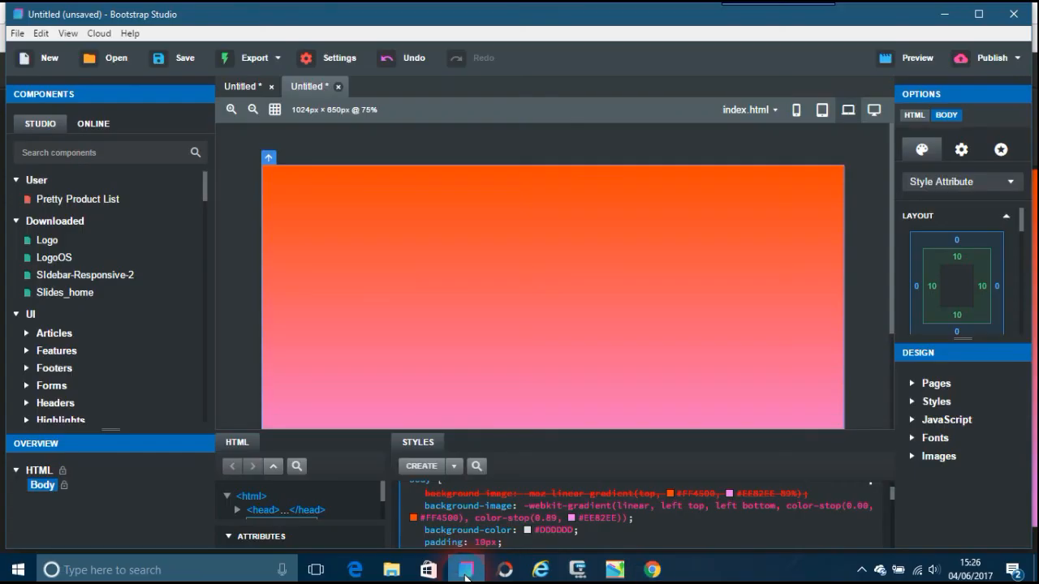